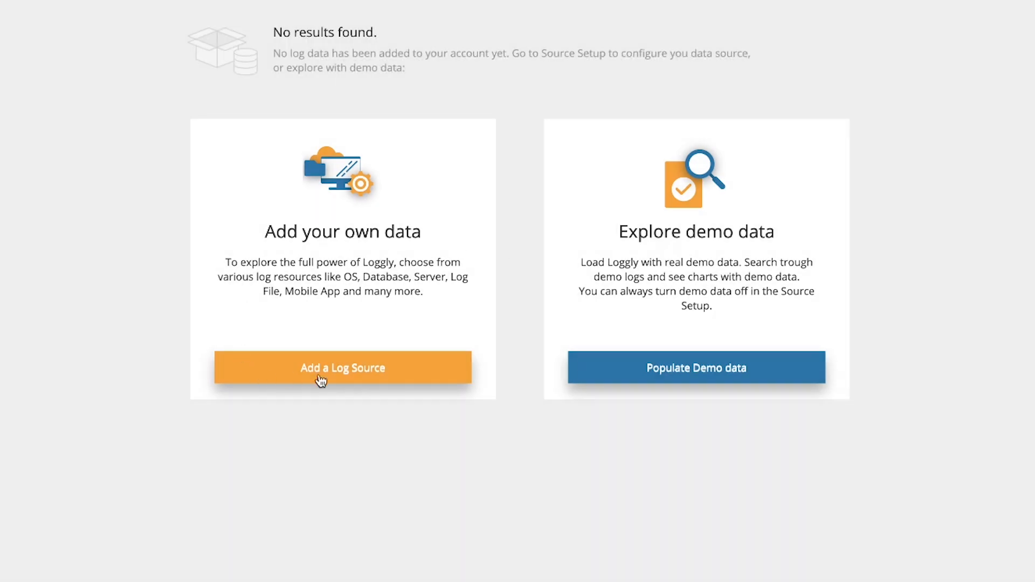
Step: Enable demo data from the Demo data tile in the Source Browser
left_click(342, 368)
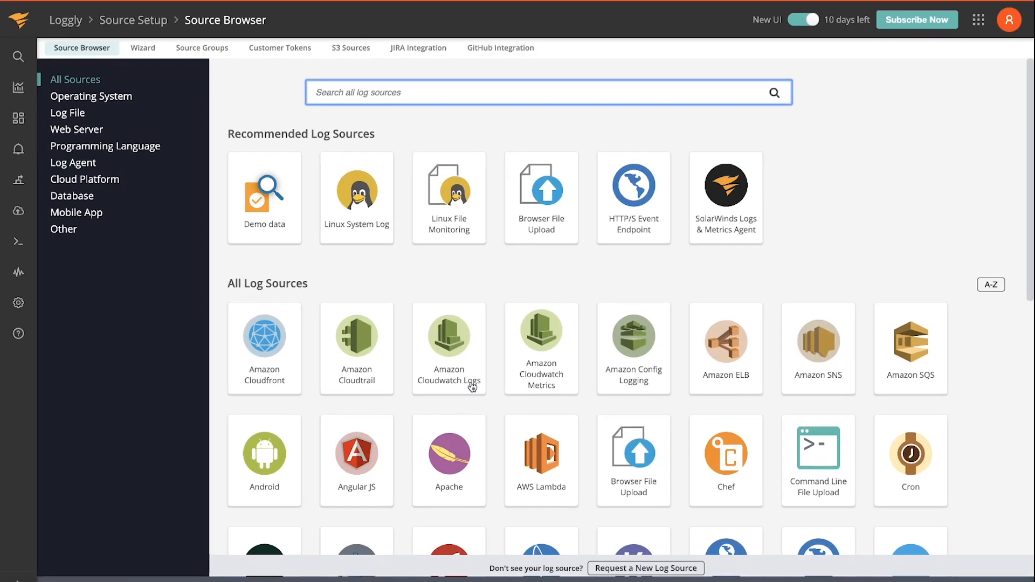
mouse_move(265, 198)
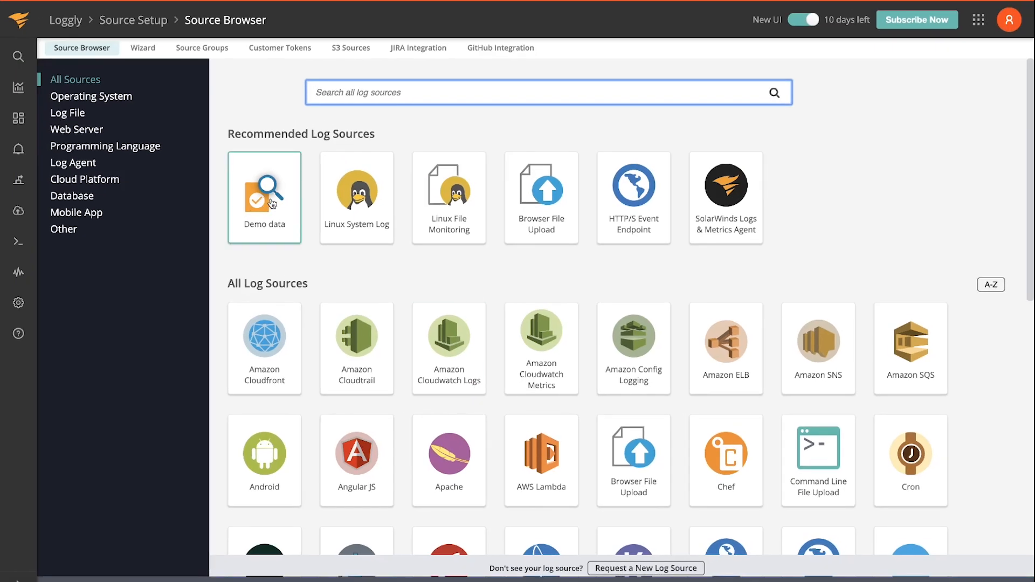
left_click(264, 198)
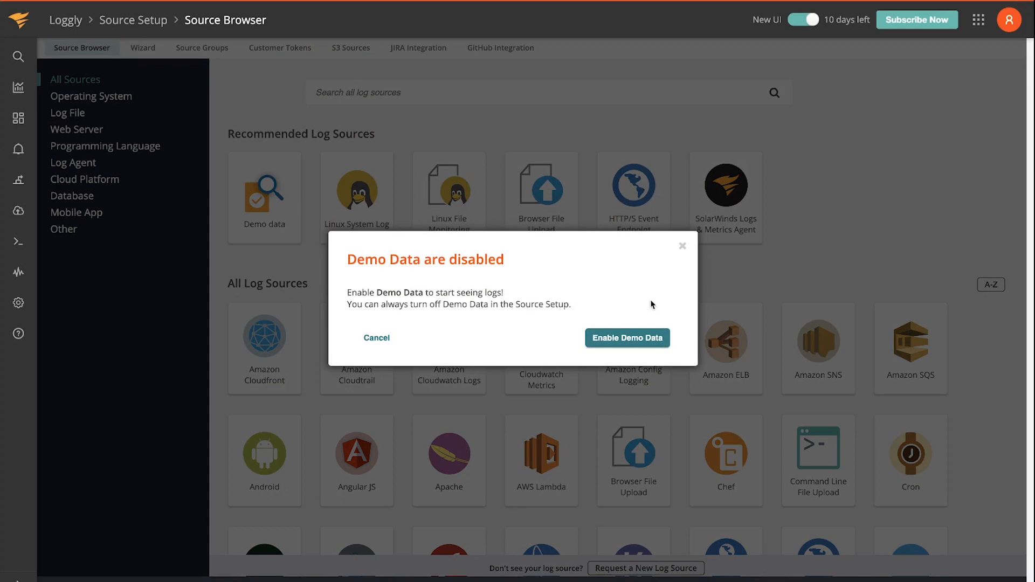
left_click(626, 338)
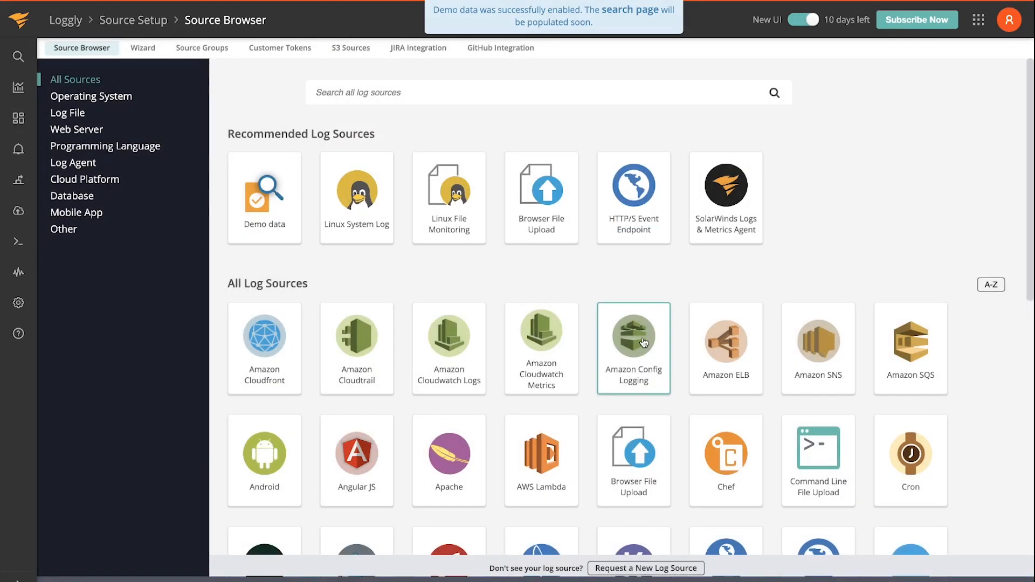
mouse_move(19, 56)
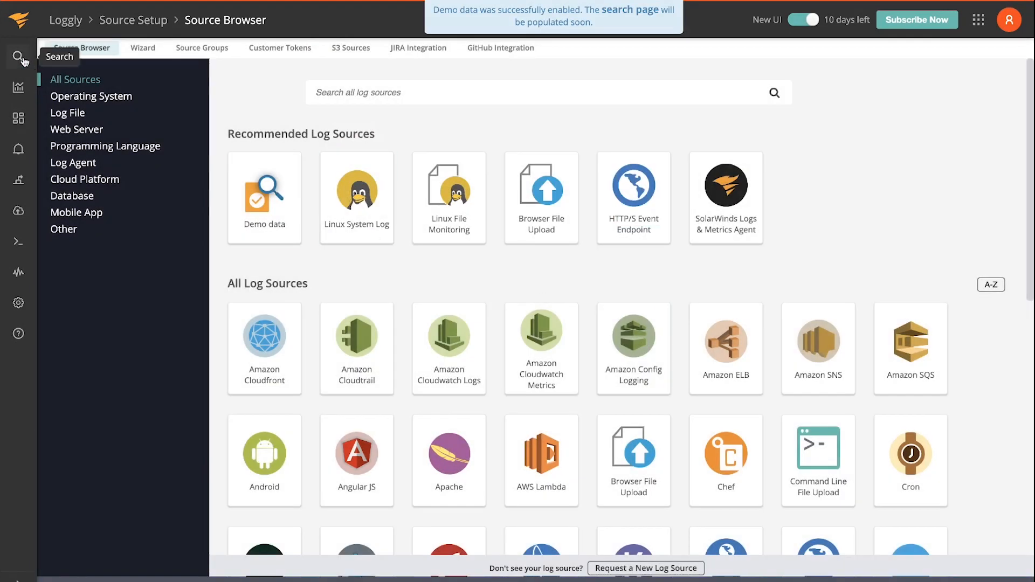
Step: Search for 'purchase failed' events in the last hour and expand one event's details
left_click(18, 56)
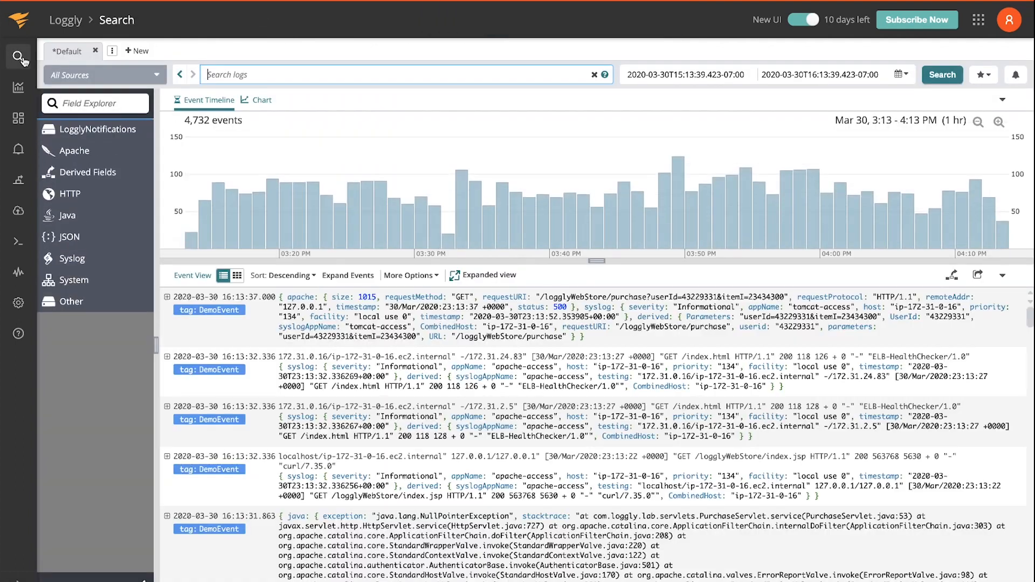
type("p")
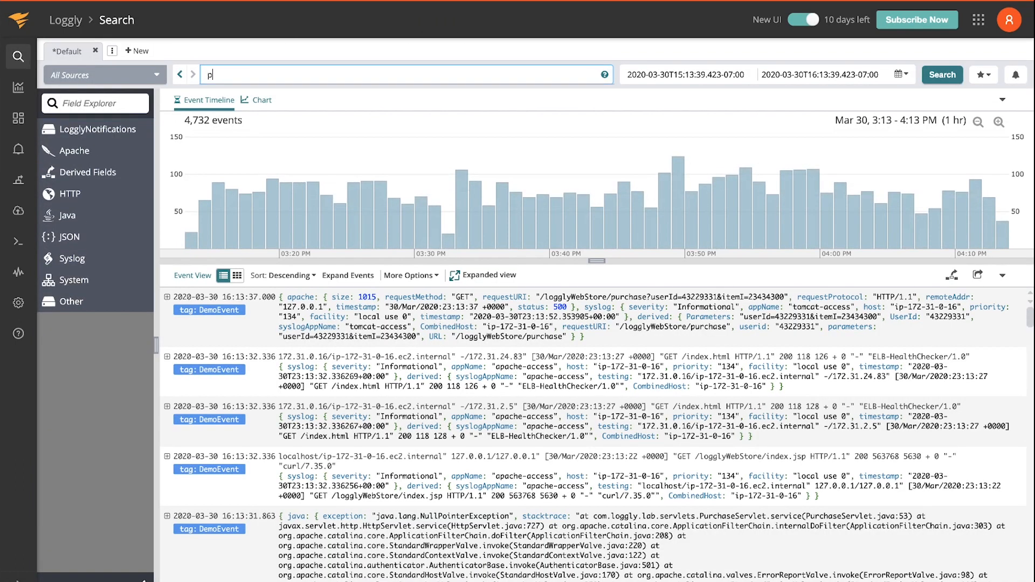
type("ur")
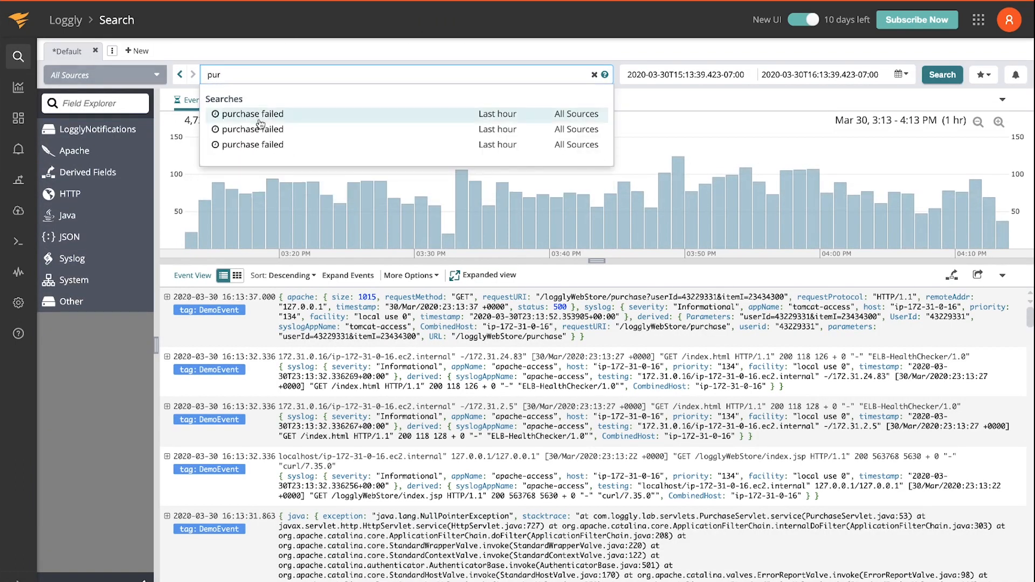
left_click(253, 114)
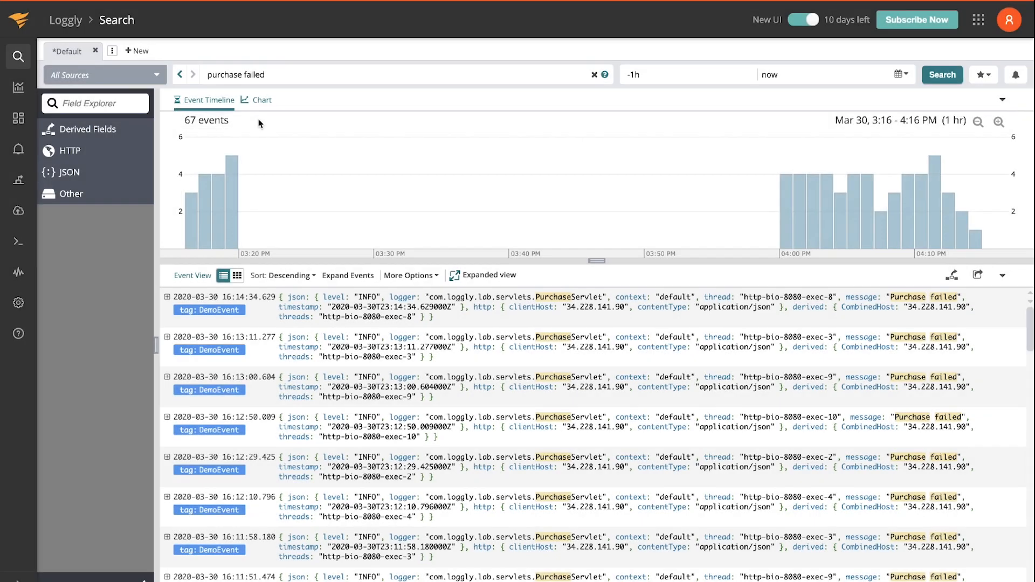
left_click(168, 341)
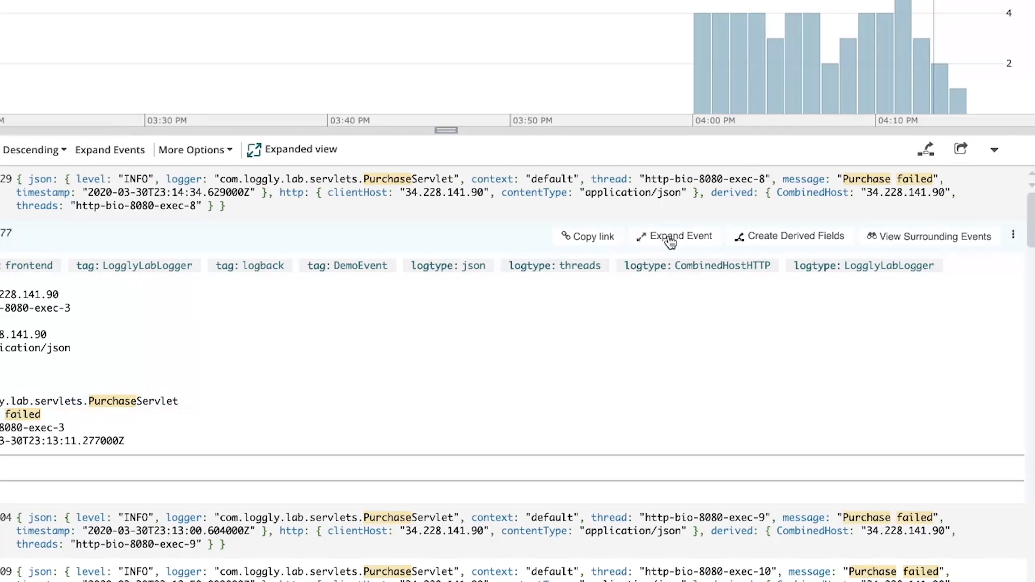
mouse_move(929, 236)
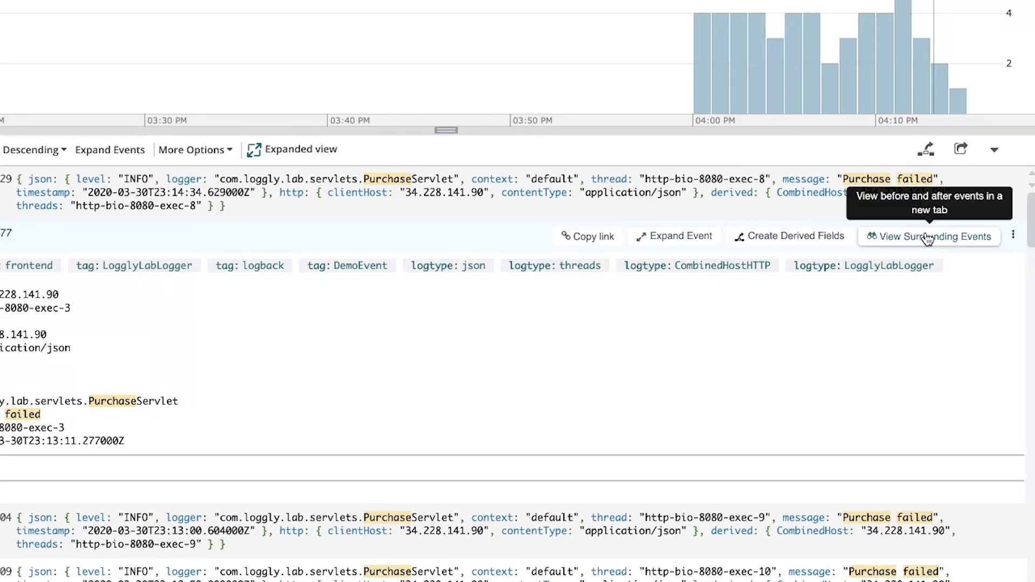
Step: View the 436 events surrounding the failed purchase and scroll through them
left_click(929, 236)
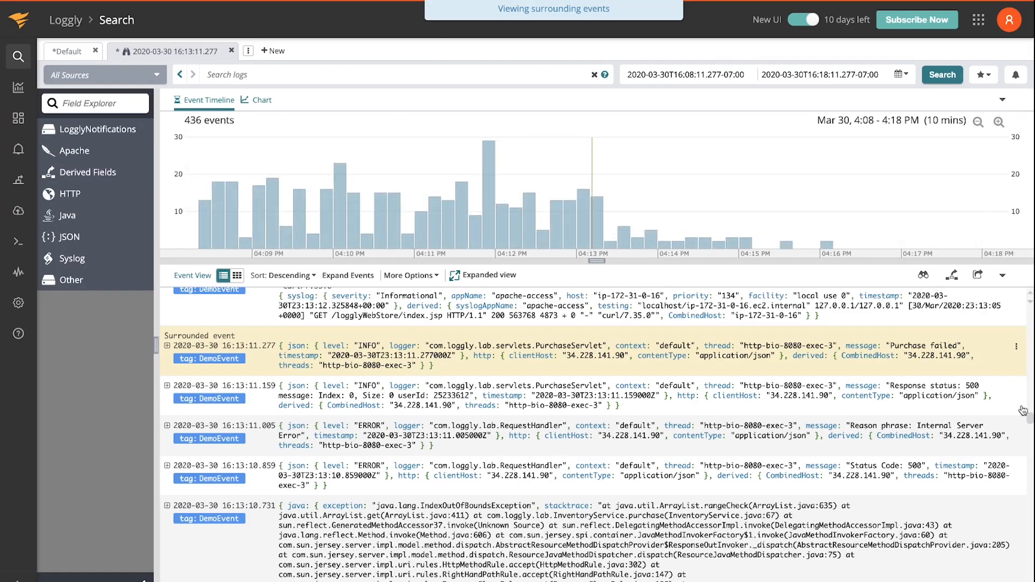
scroll("down", 3)
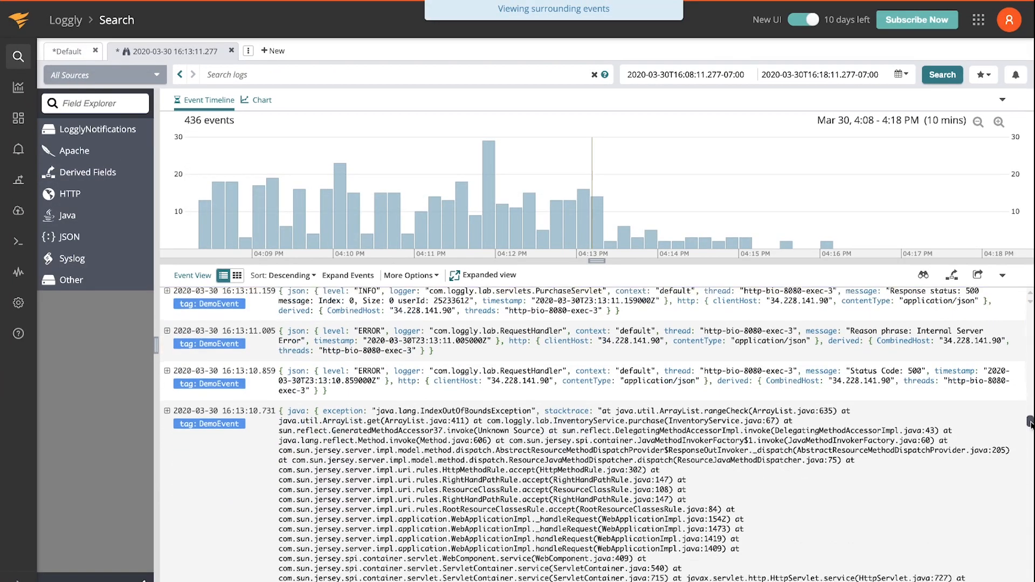
scroll("down", 3)
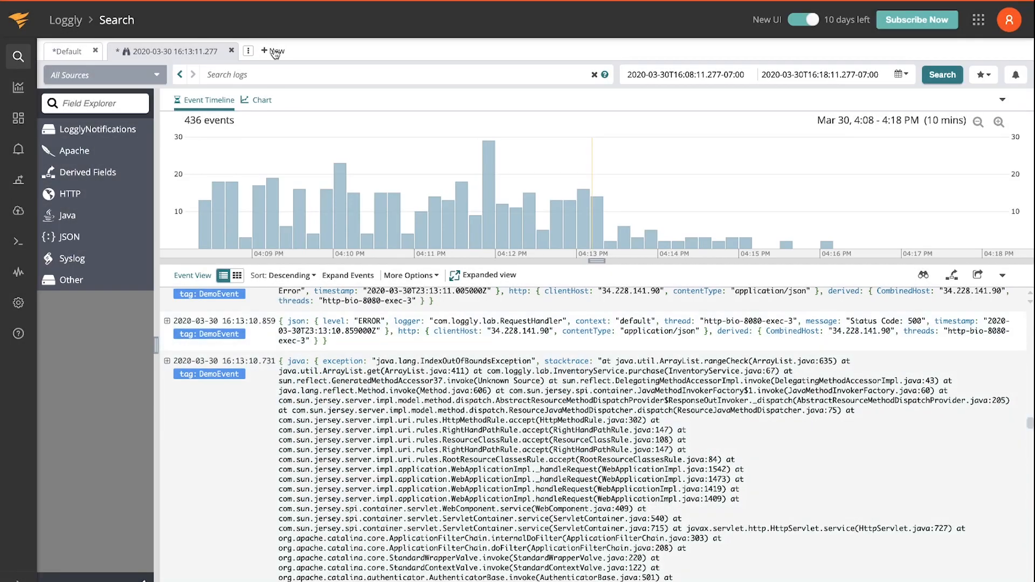
Step: In a new search tab, filter to Apache events with status 500
left_click(272, 51)
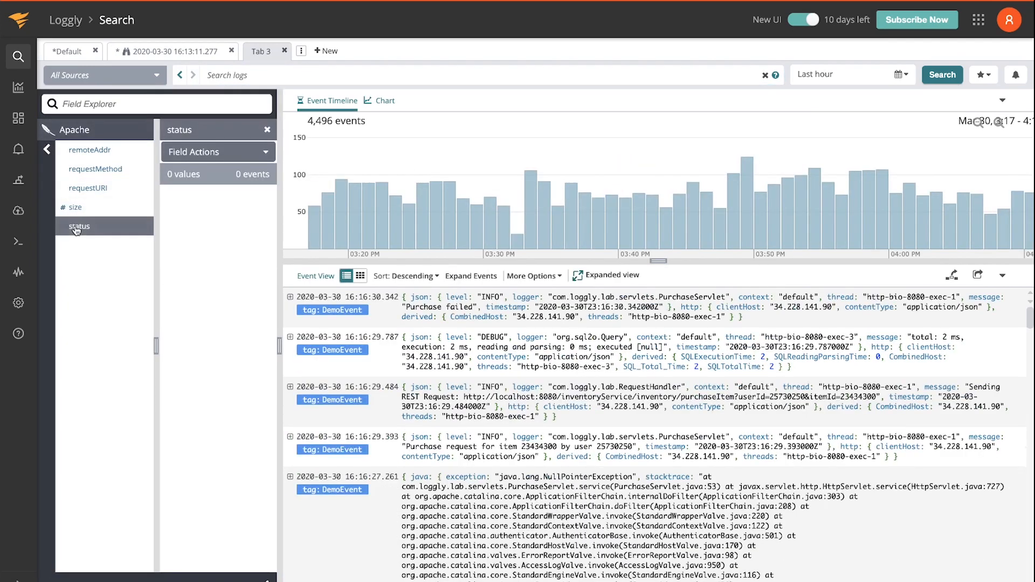
left_click(78, 226)
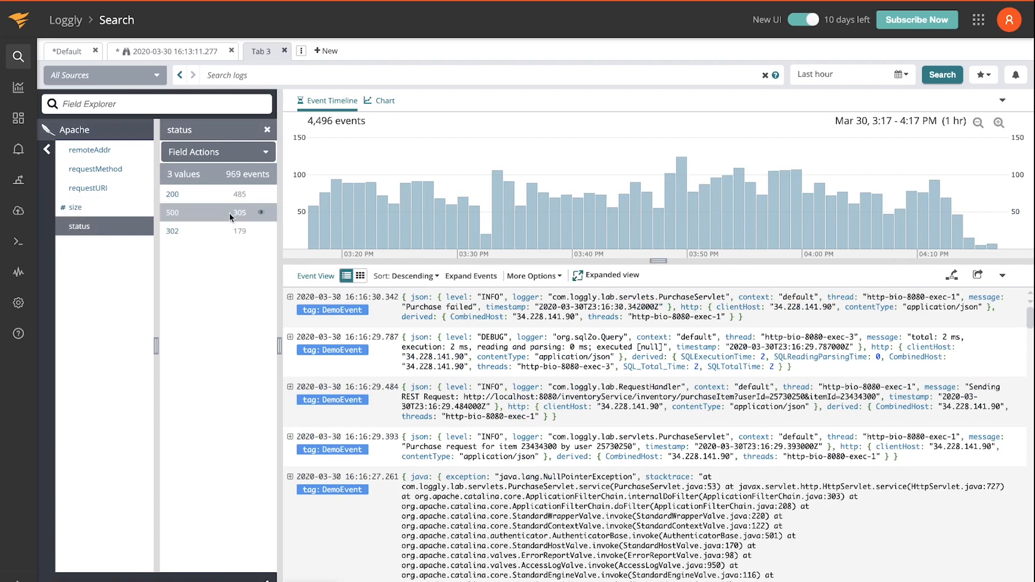
left_click(198, 212)
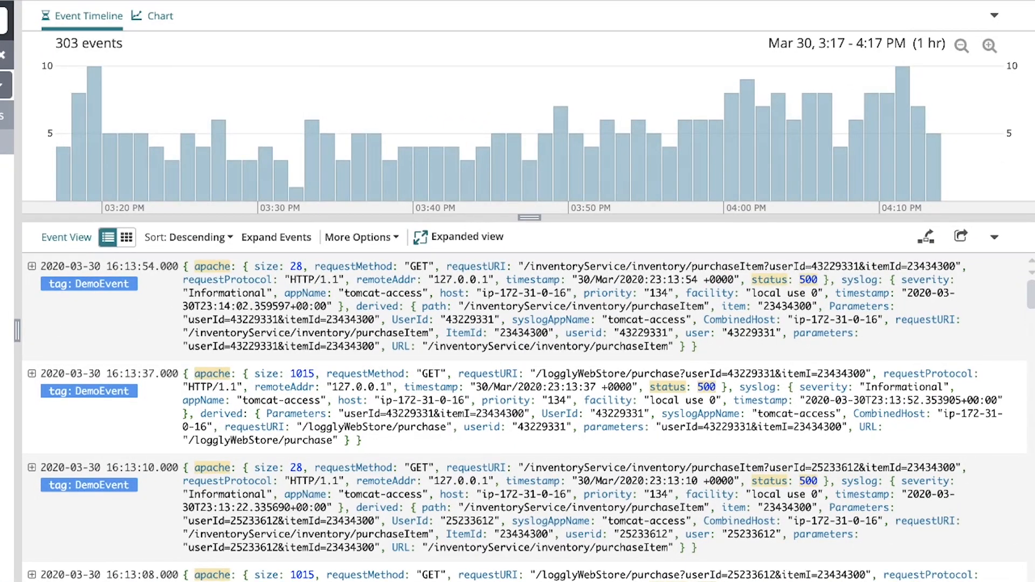
scroll("up", 3)
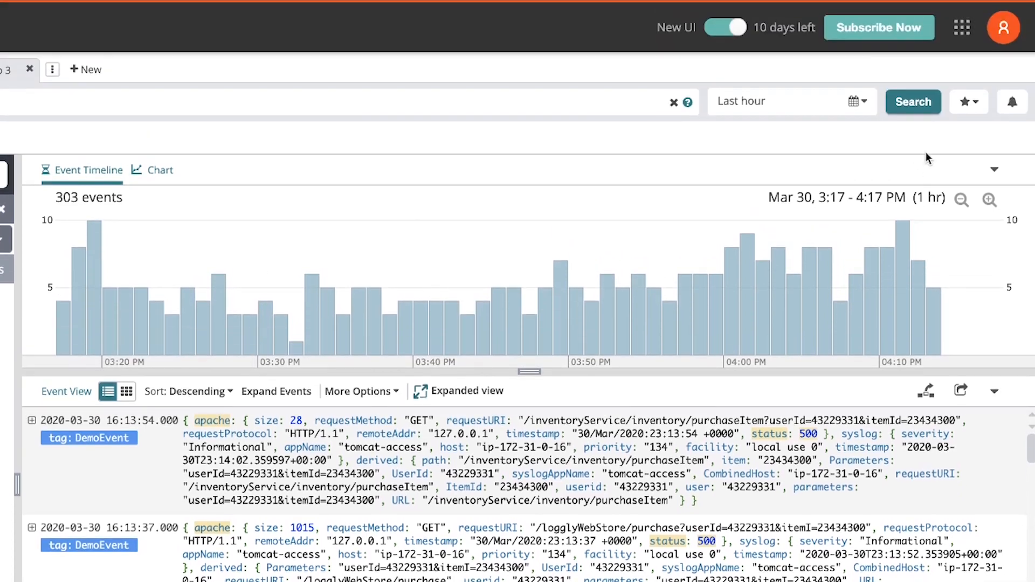
mouse_move(1012, 102)
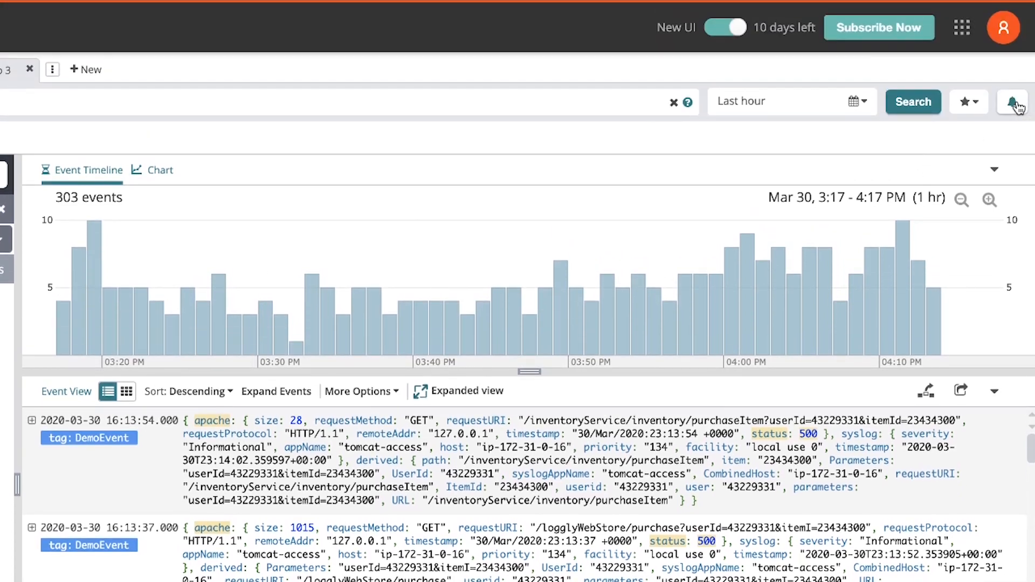
Step: Draft an alert named '500 errors' with saved search checked, then cancel it
left_click(1013, 101)
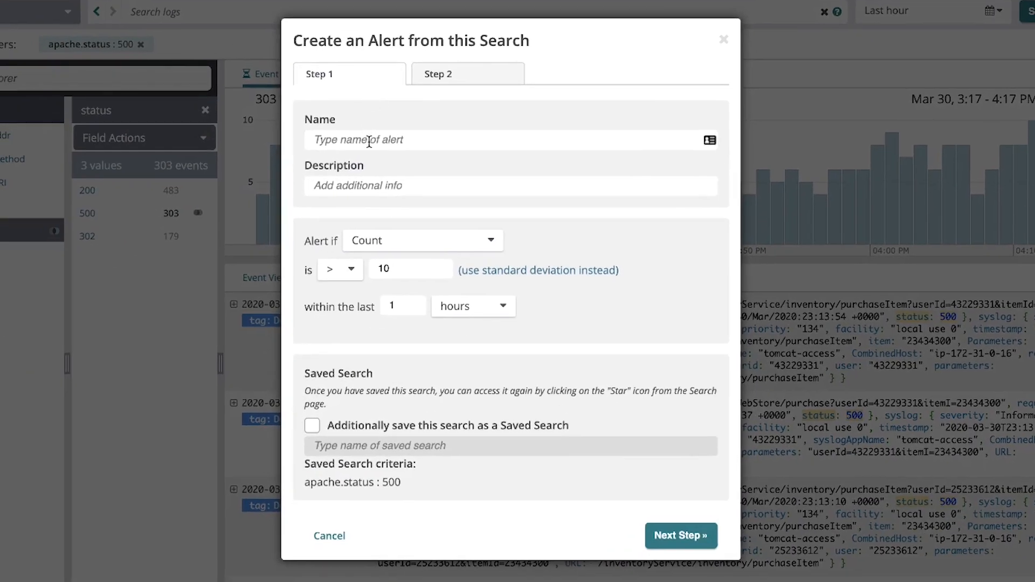
type("500")
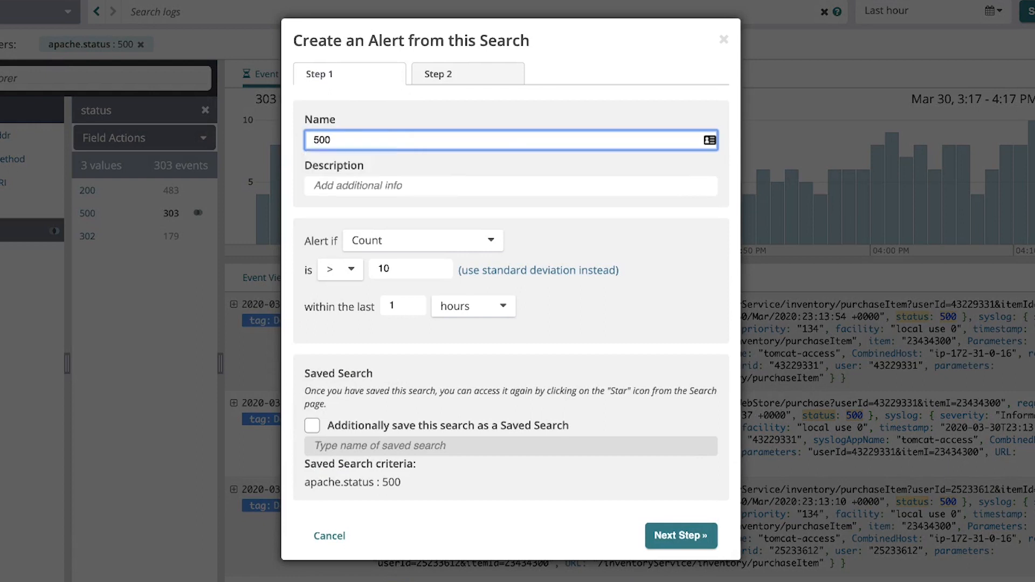
type("errors")
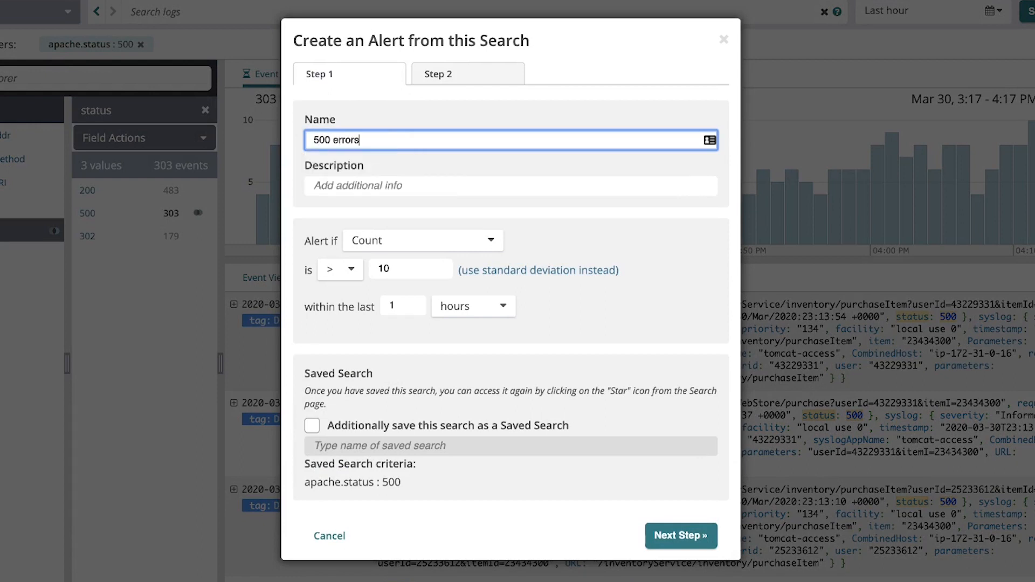
mouse_move(500, 422)
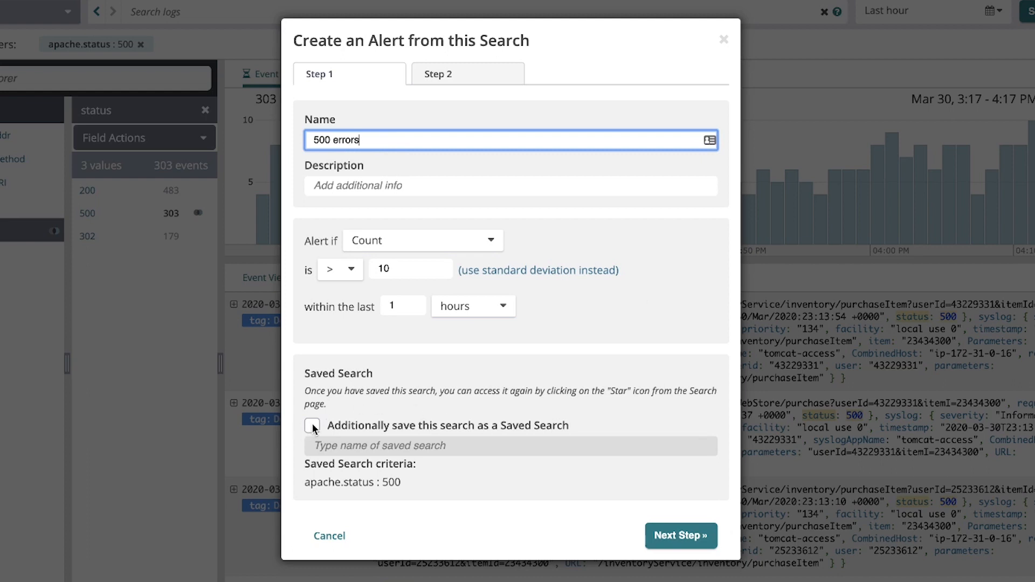
left_click(312, 425)
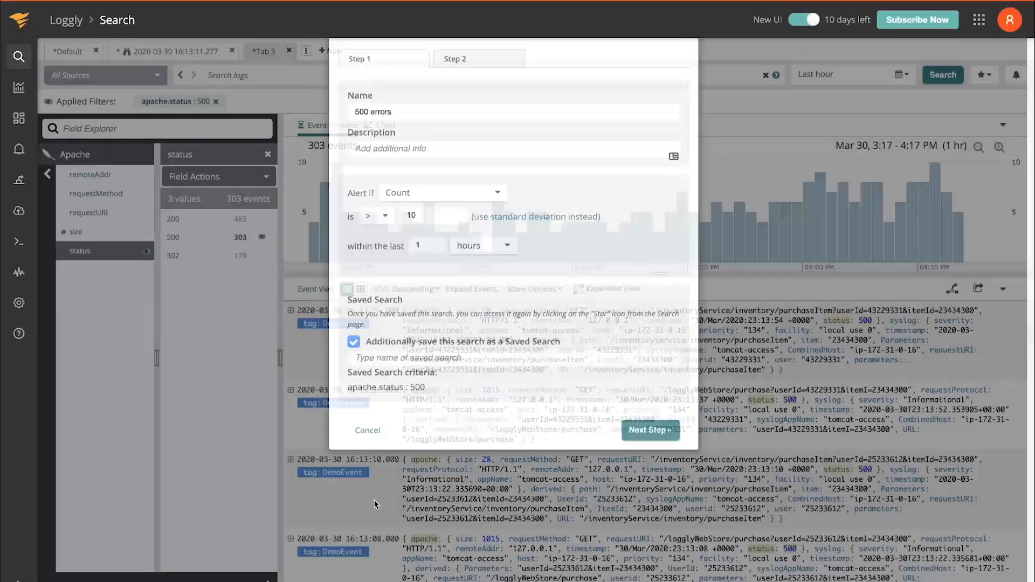
left_click(367, 430)
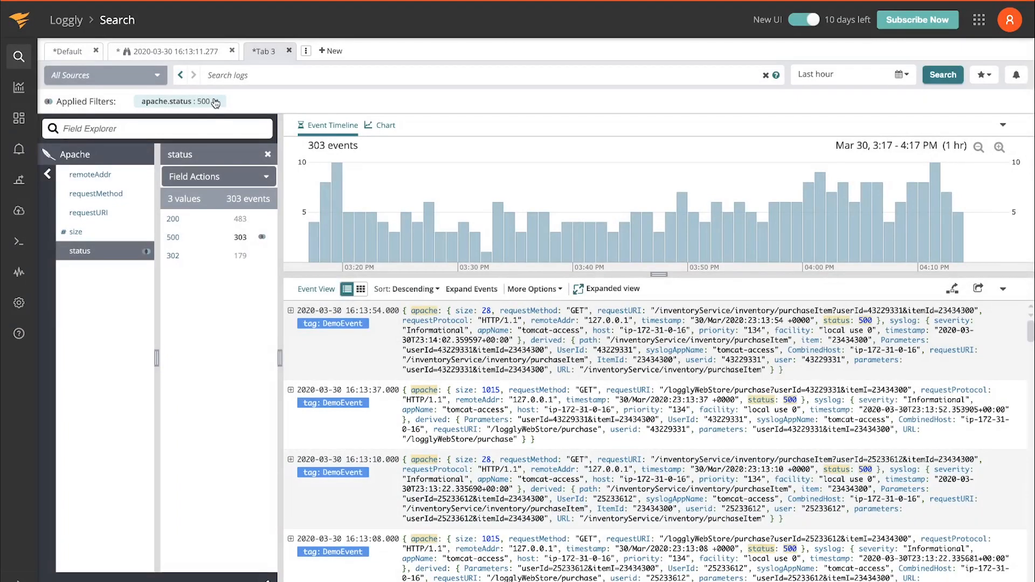
Step: Remove the status filter and open Apache status counts as a line chart in the editor
left_click(215, 101)
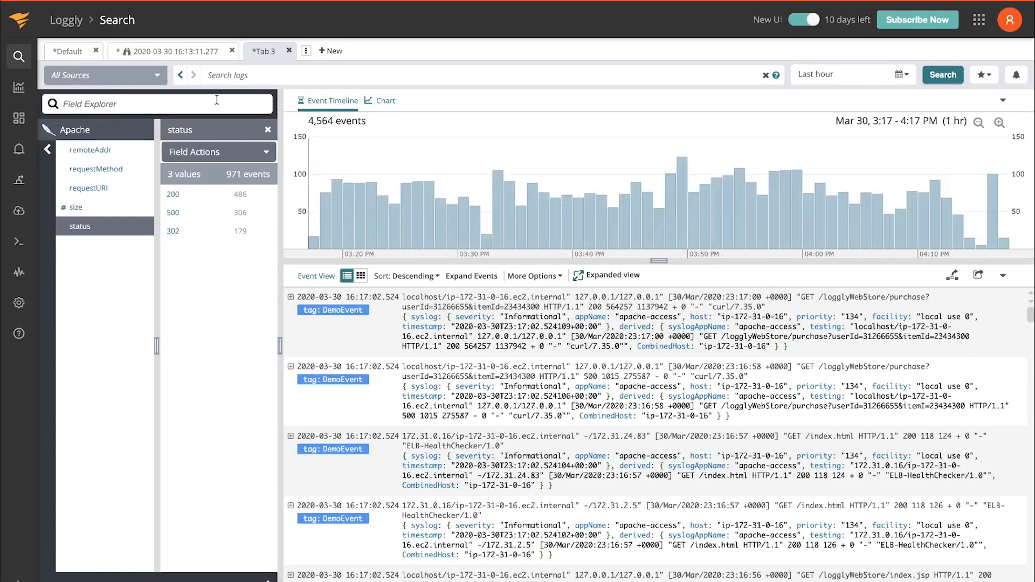
mouse_move(245, 168)
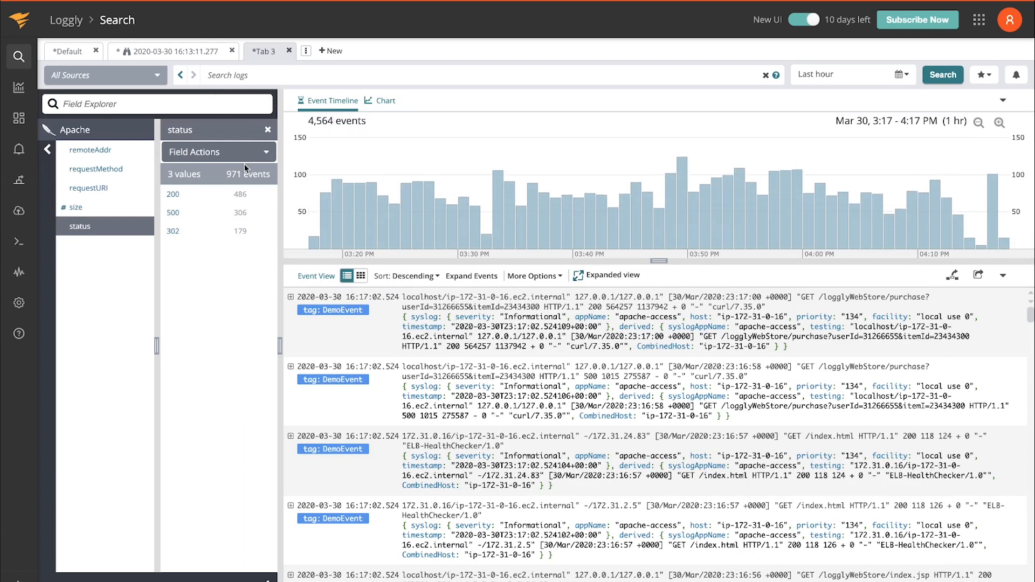
mouse_move(268, 155)
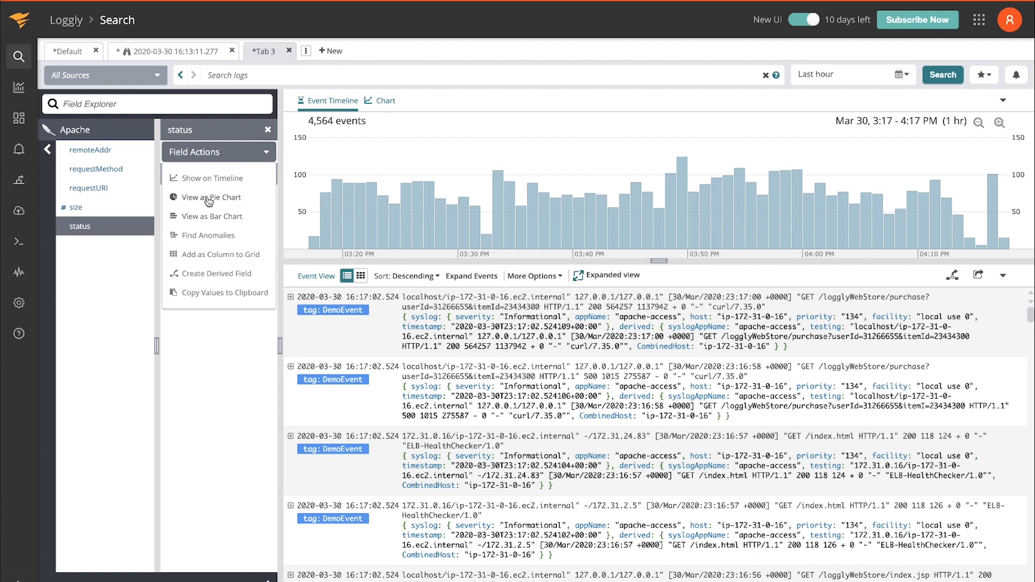
left_click(212, 196)
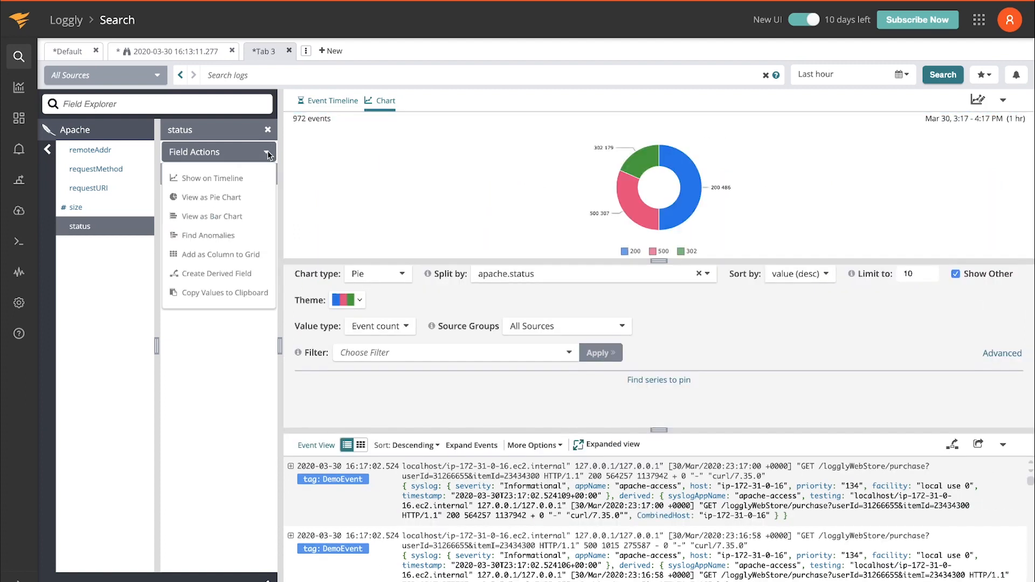
left_click(210, 178)
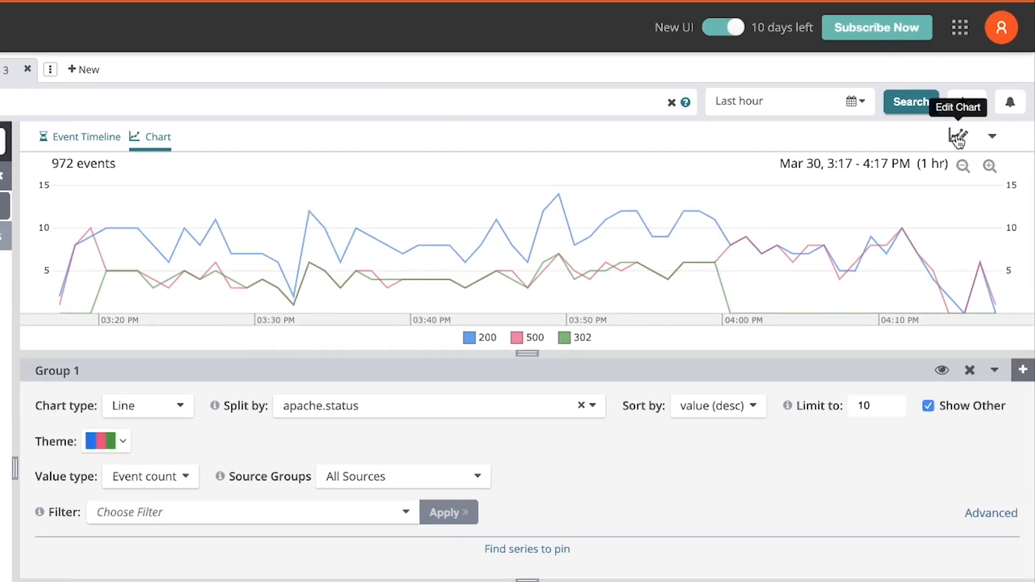
left_click(957, 137)
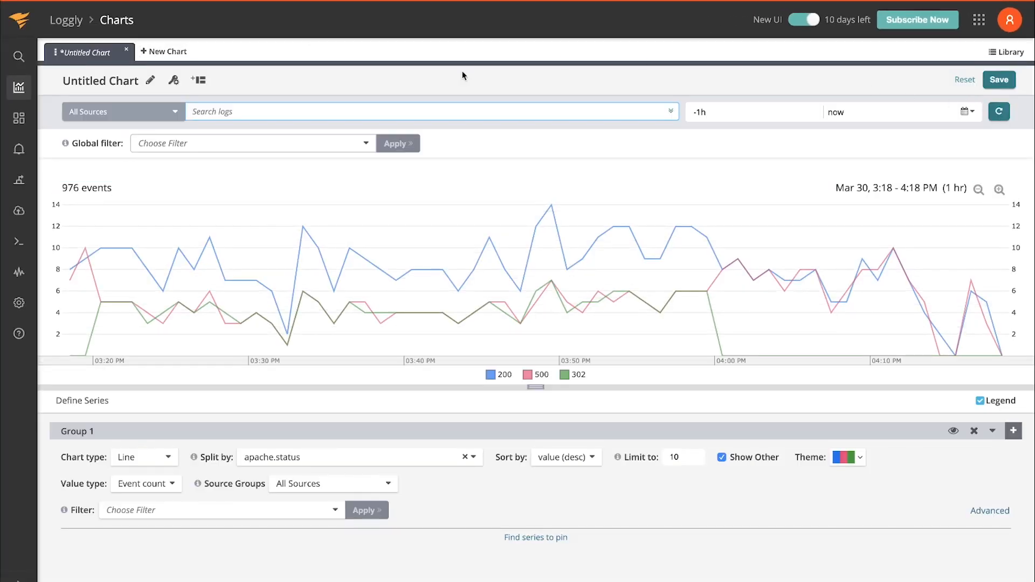
Step: Go to Dashboards to view the preconfigured Apache dashboard preview
left_click(20, 118)
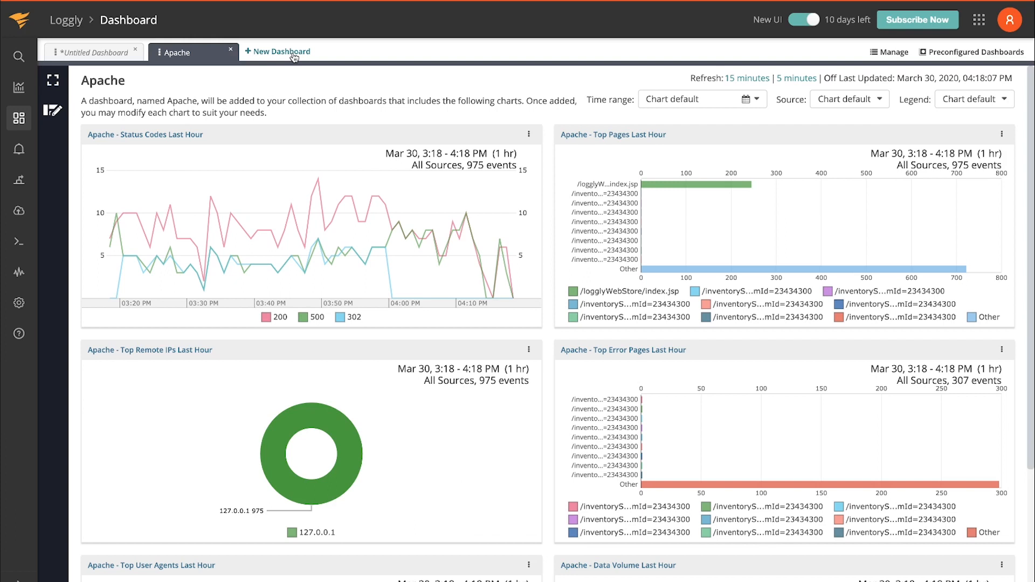
mouse_move(435, 32)
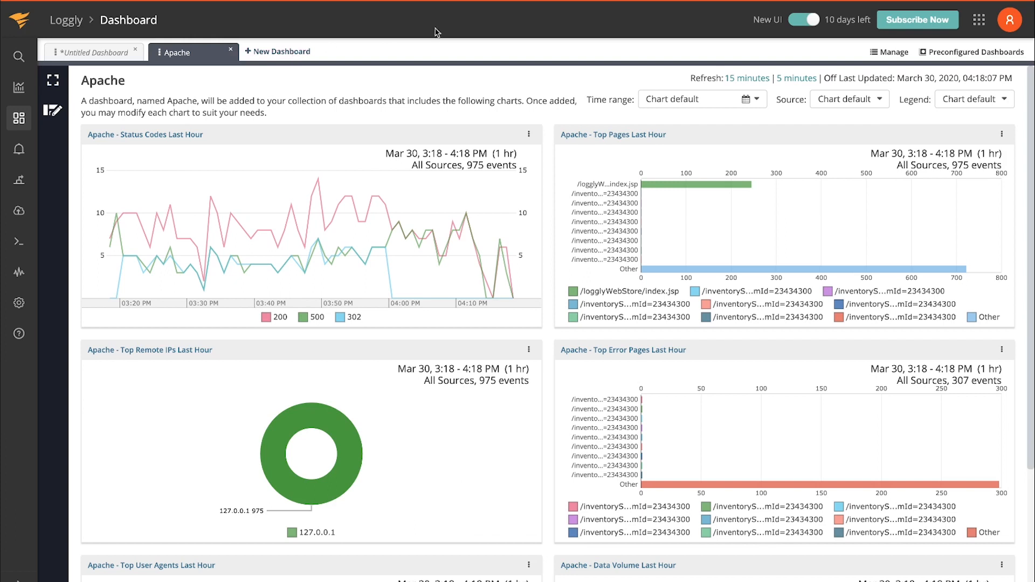
mouse_move(953, 44)
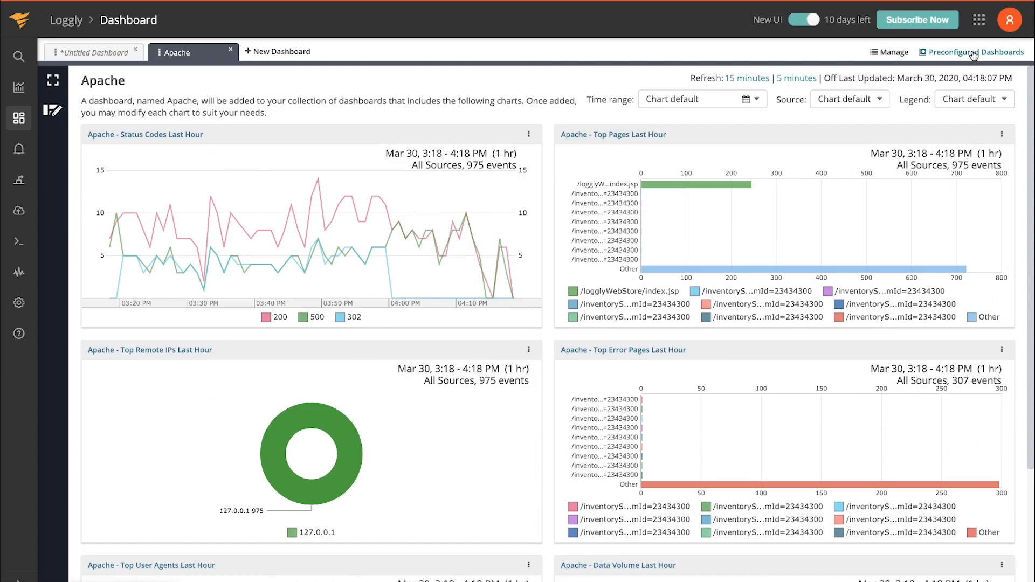
Step: Add the Linux dashboard from the preconfigured dashboards
left_click(976, 52)
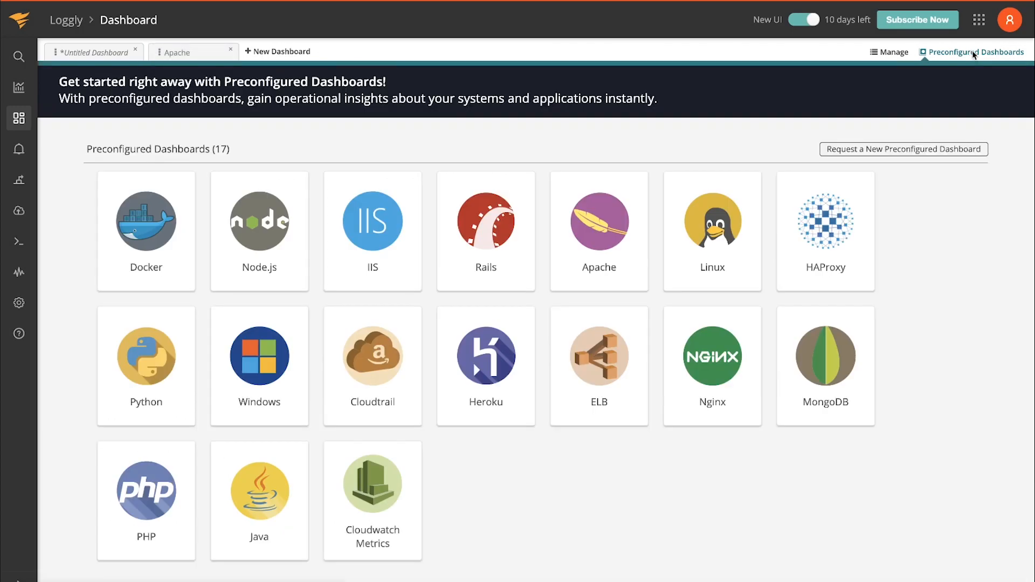
mouse_move(713, 231)
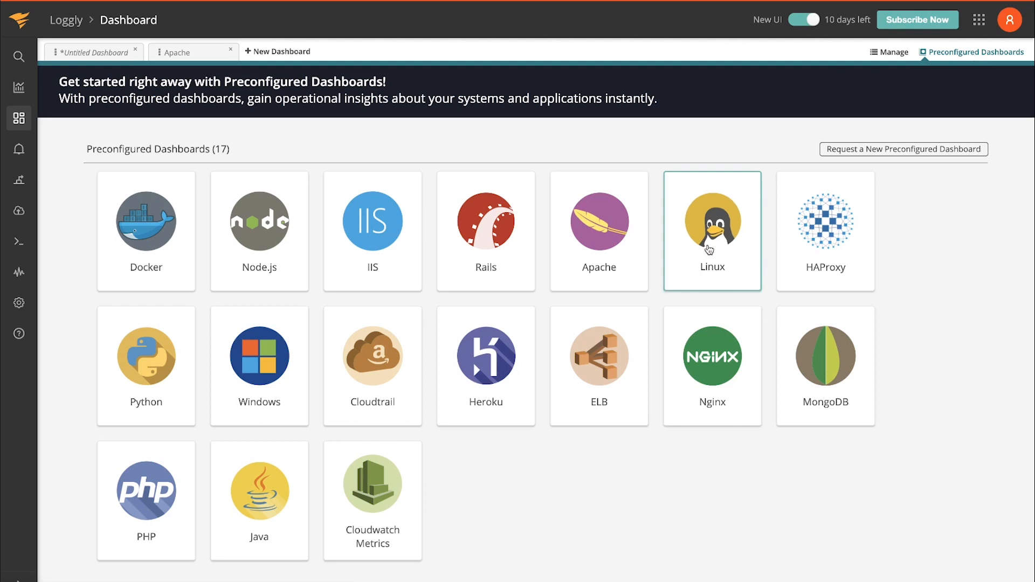
left_click(712, 231)
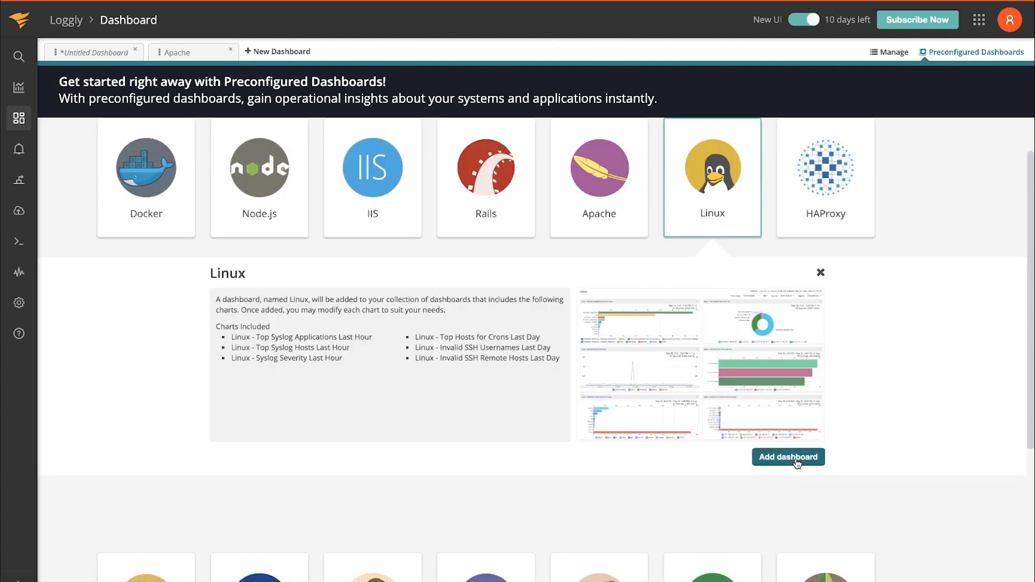
left_click(788, 457)
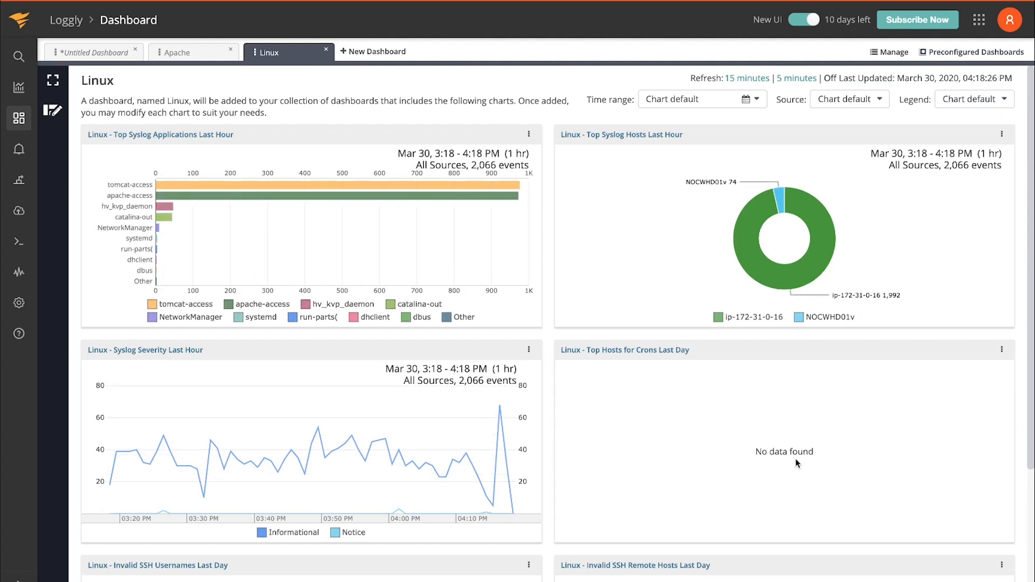
mouse_move(178, 168)
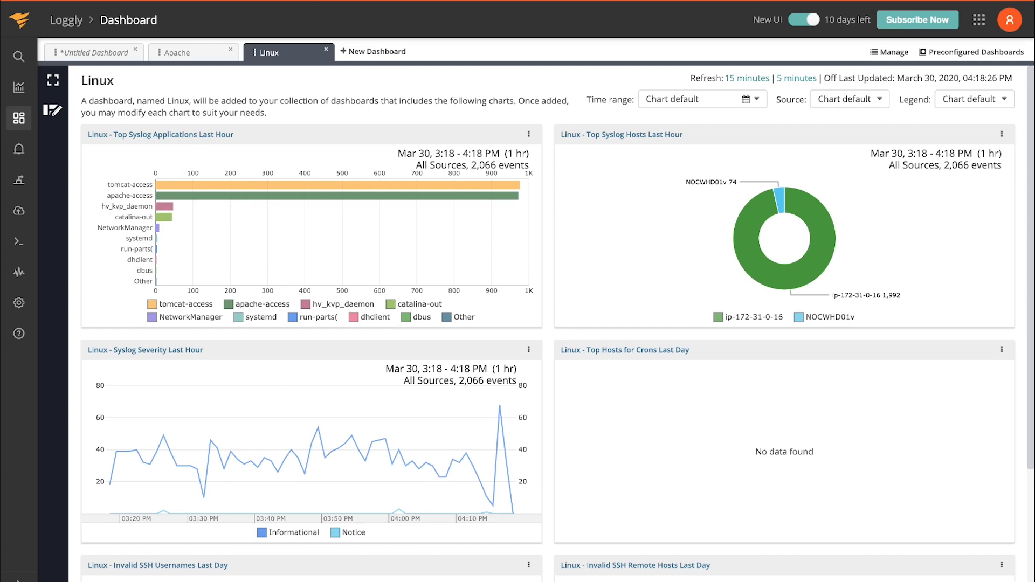
Step: Start Live Tail streaming events that match the '.*error' regex
left_click(18, 241)
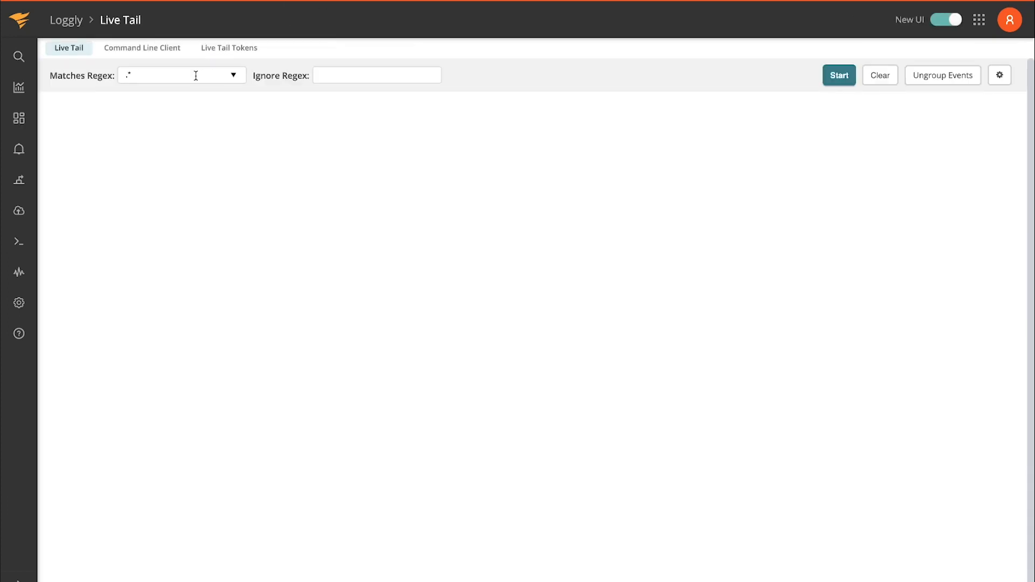
type("e")
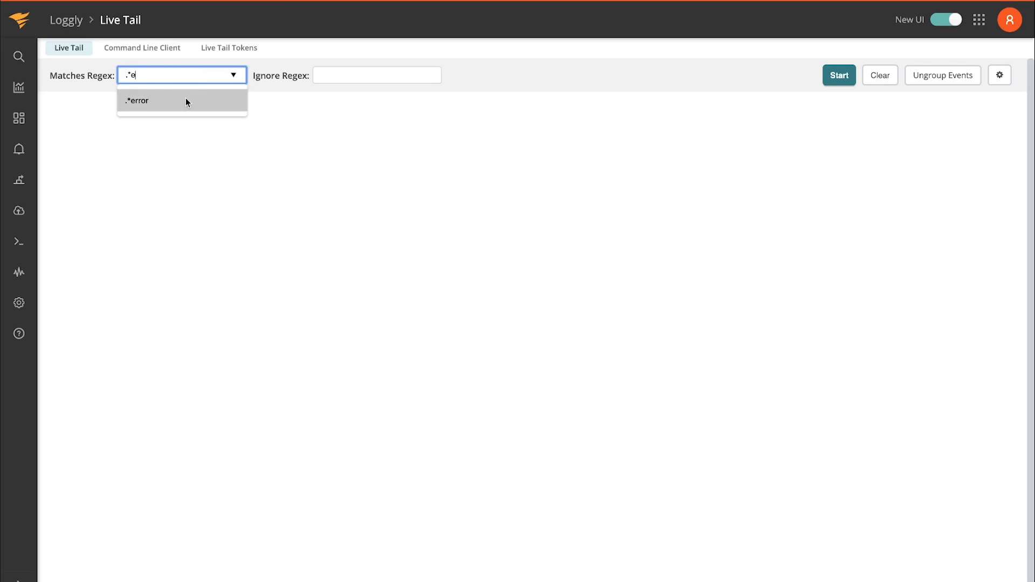
left_click(137, 101)
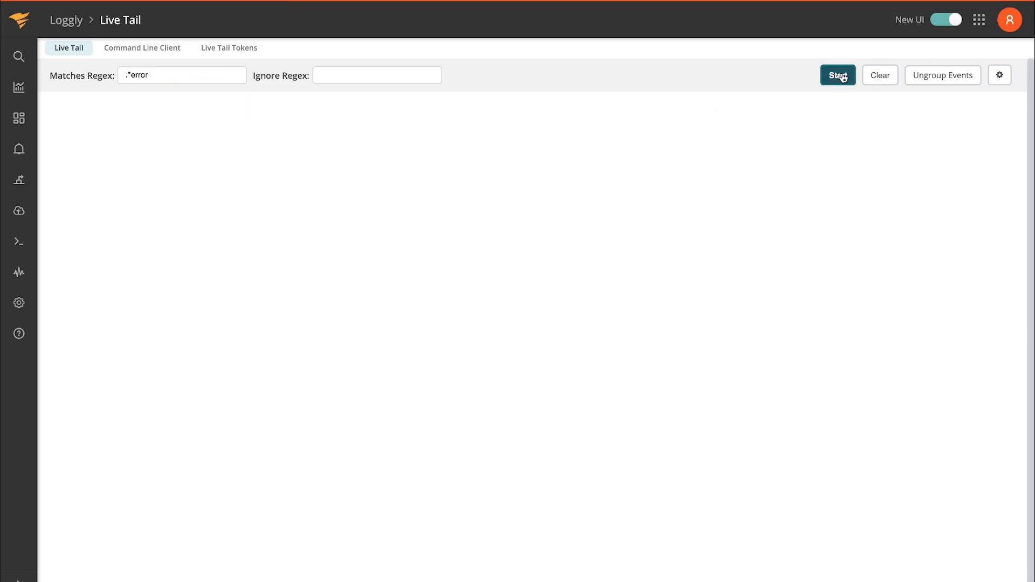
left_click(838, 75)
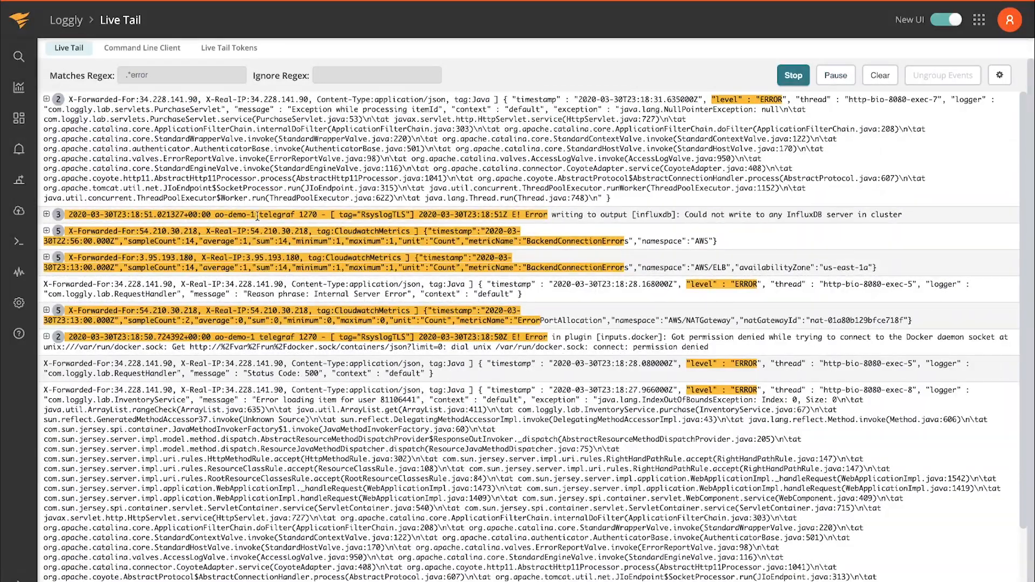
mouse_move(19, 335)
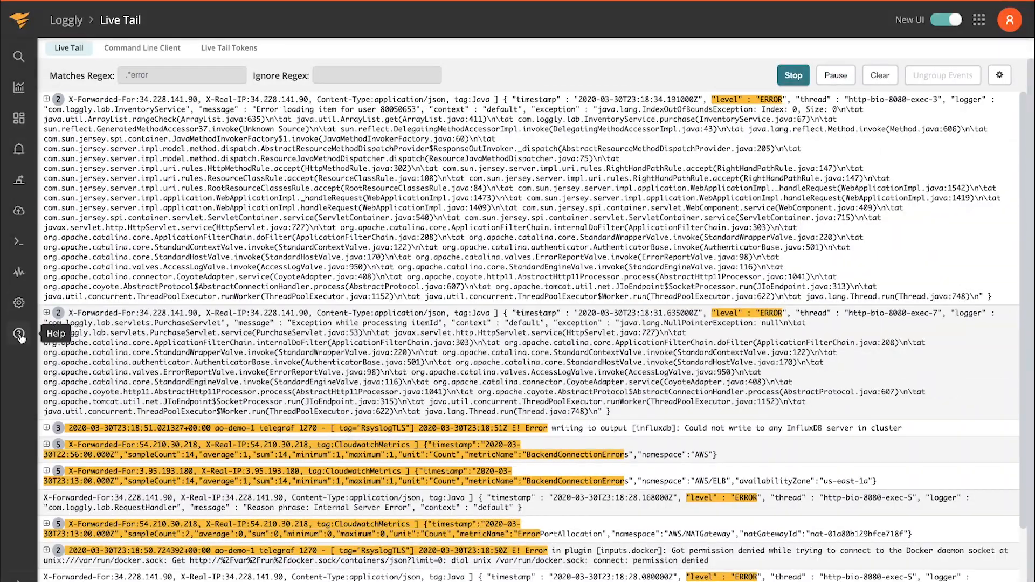
Step: Open a Live Chat support form and list the other SolarWinds cloud apps
left_click(19, 335)
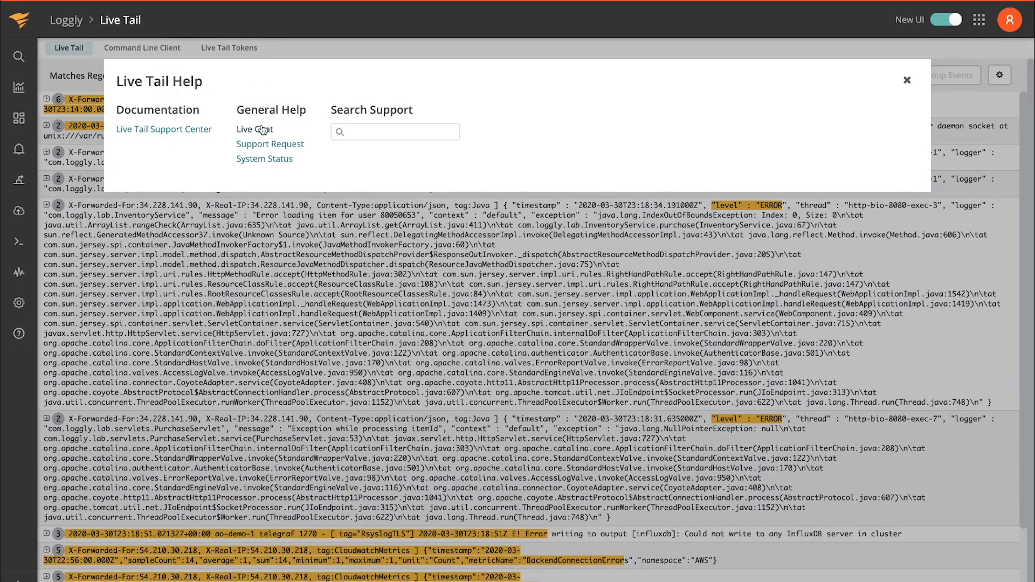
left_click(254, 129)
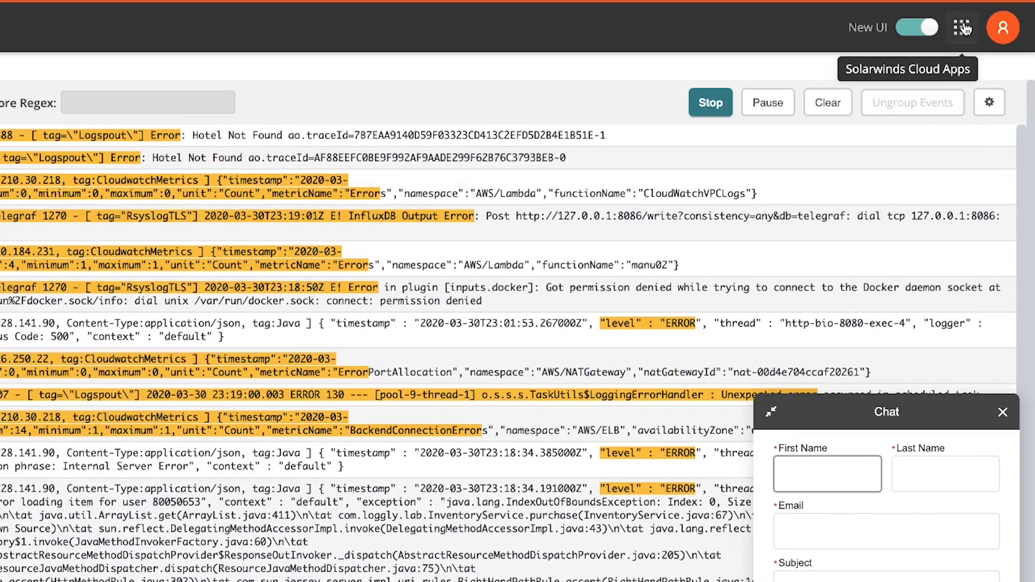
left_click(962, 26)
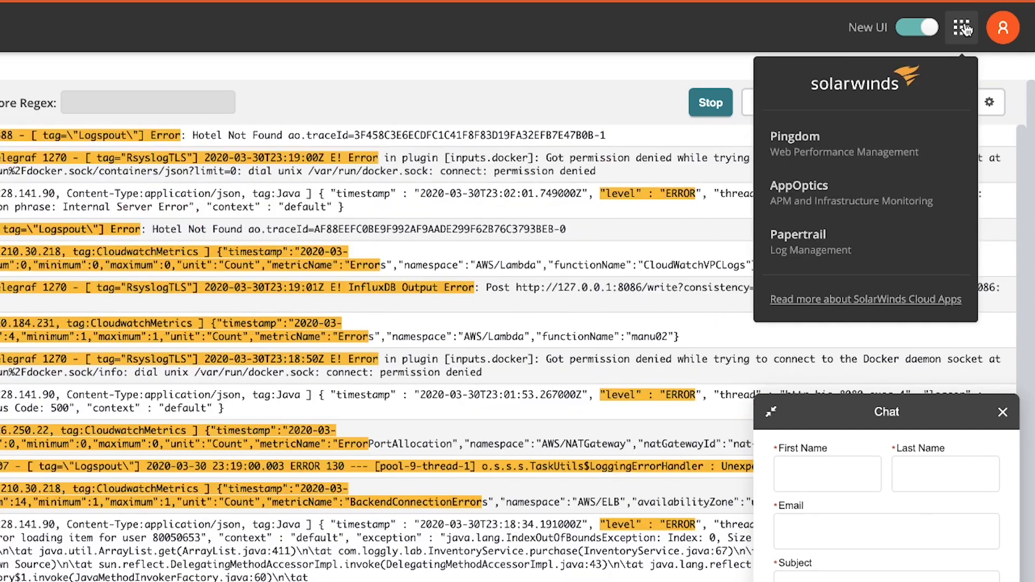